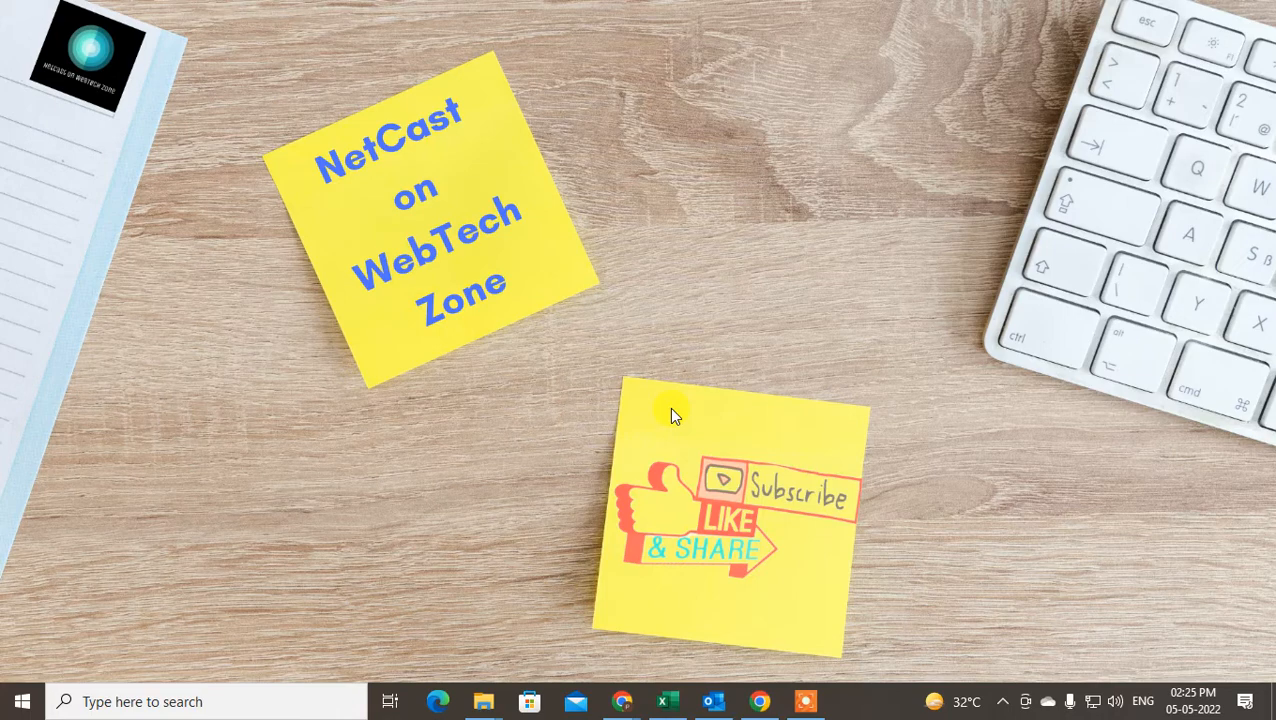
mouse_move(695, 413)
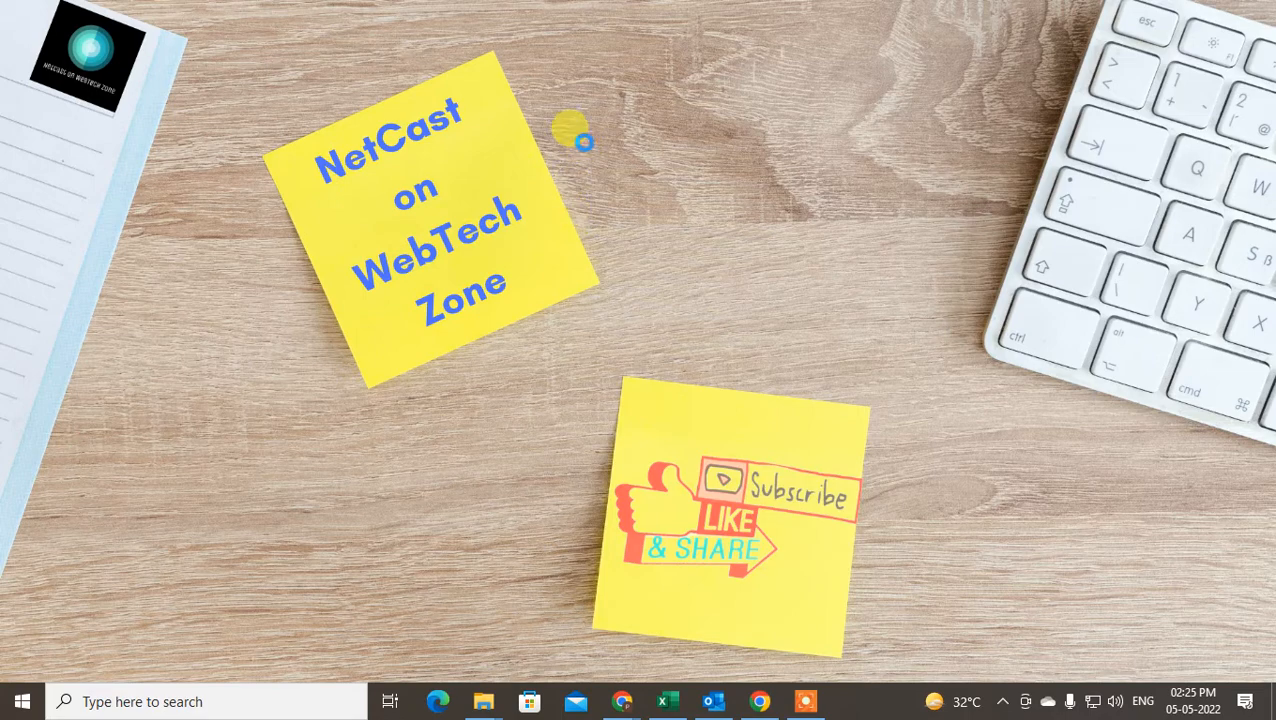
mouse_move(200, 310)
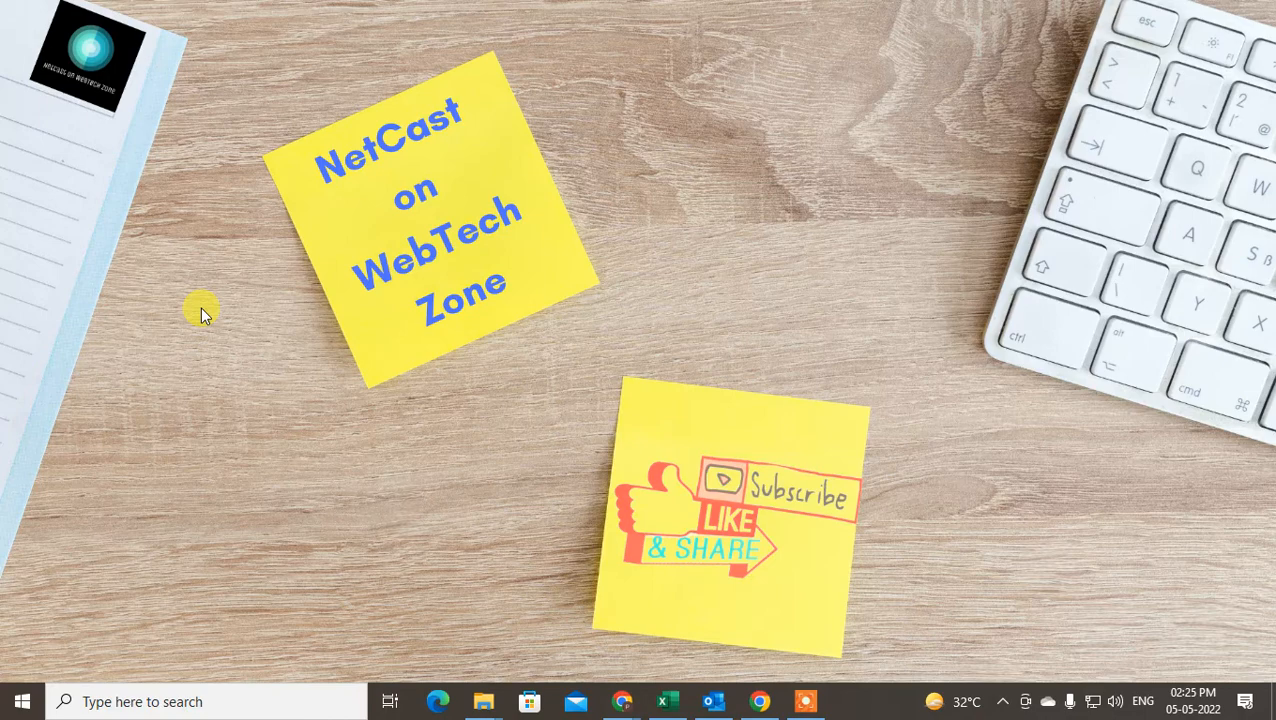
mouse_move(710, 701)
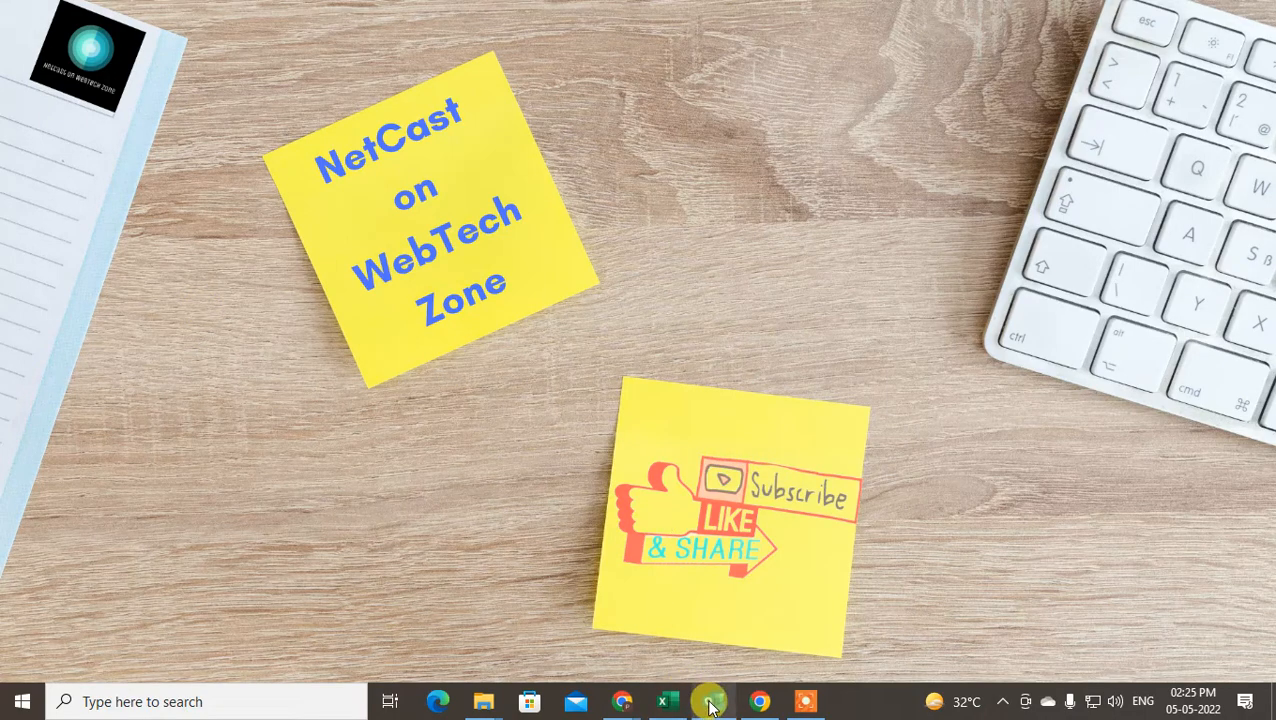
Step: Open Outlook and view the inbox grouped By Flag, with the LinkedIn job alert on top
left_click(710, 701)
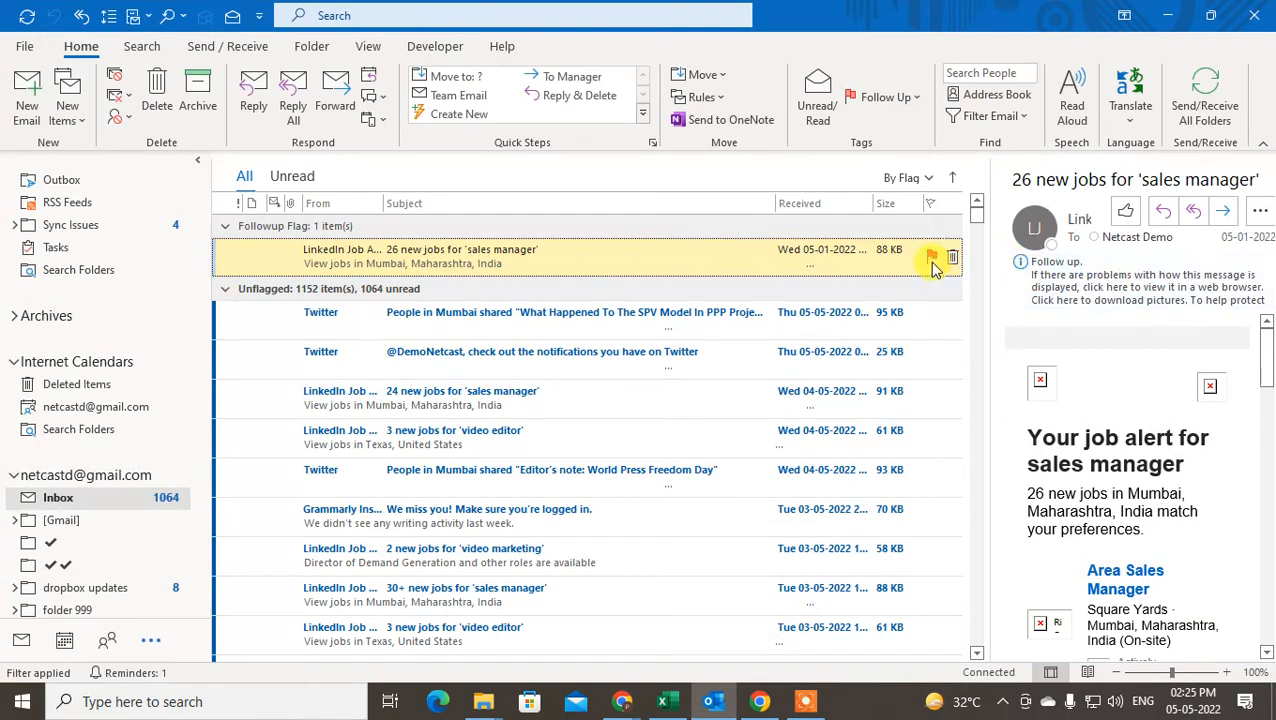
left_click(931, 256)
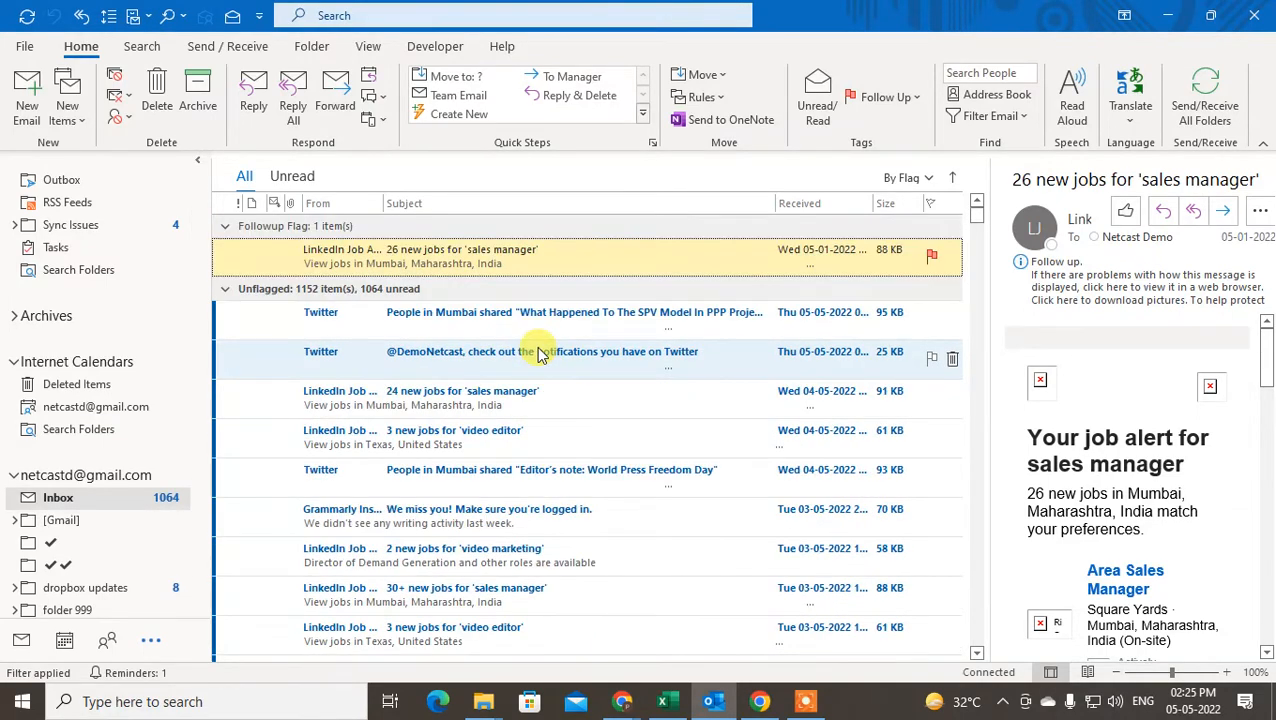
mouse_move(46, 315)
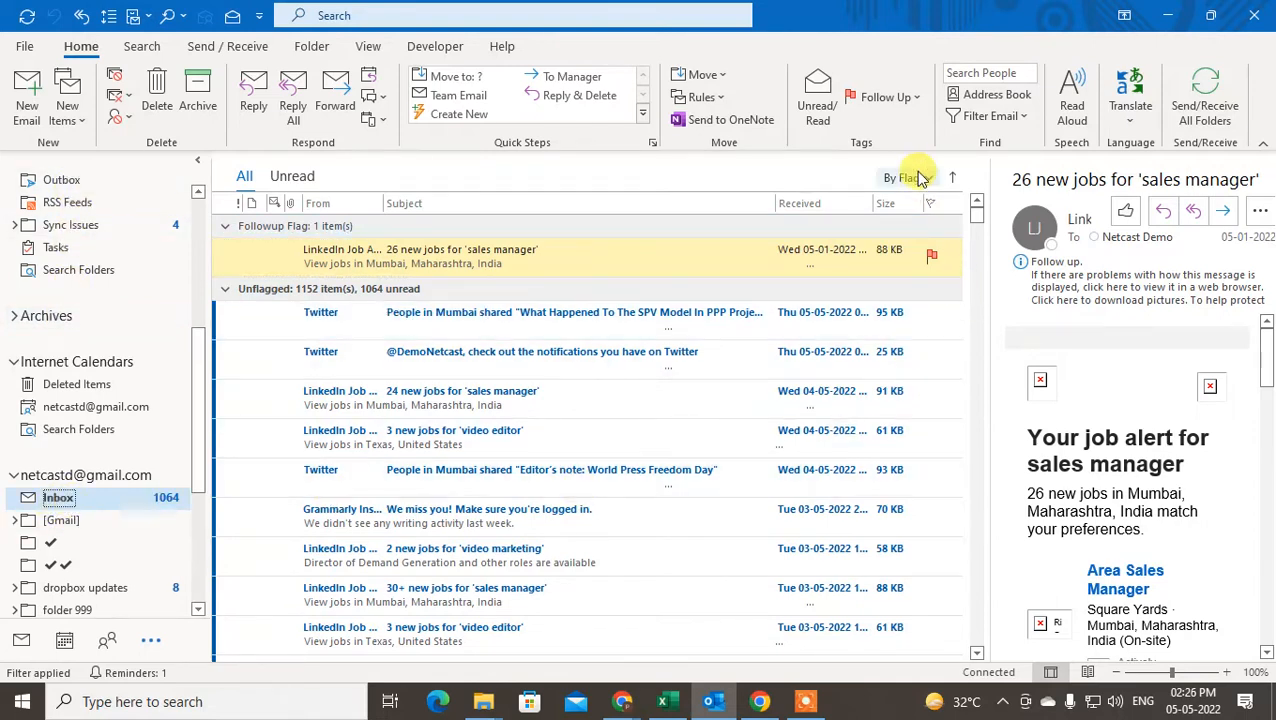
mouse_move(905, 177)
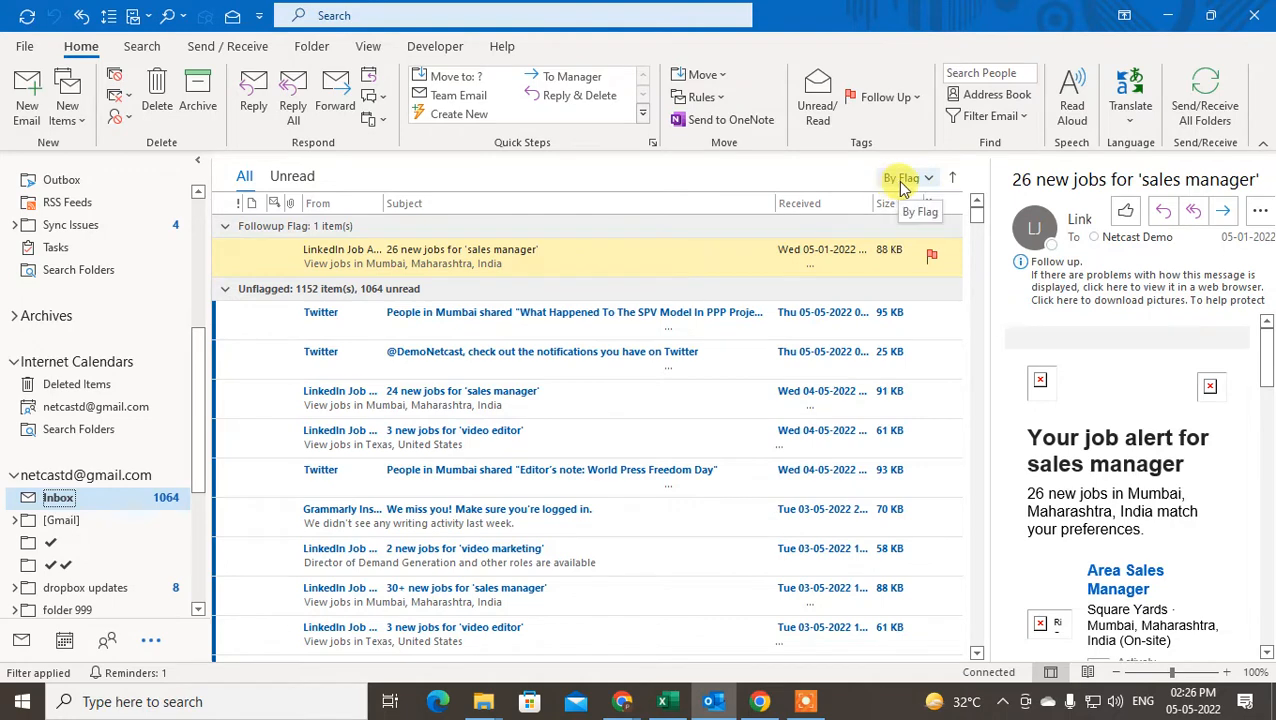
Step: Filter the inbox list to Flagged Mail, leaving only the LinkedIn job alert
left_click(901, 177)
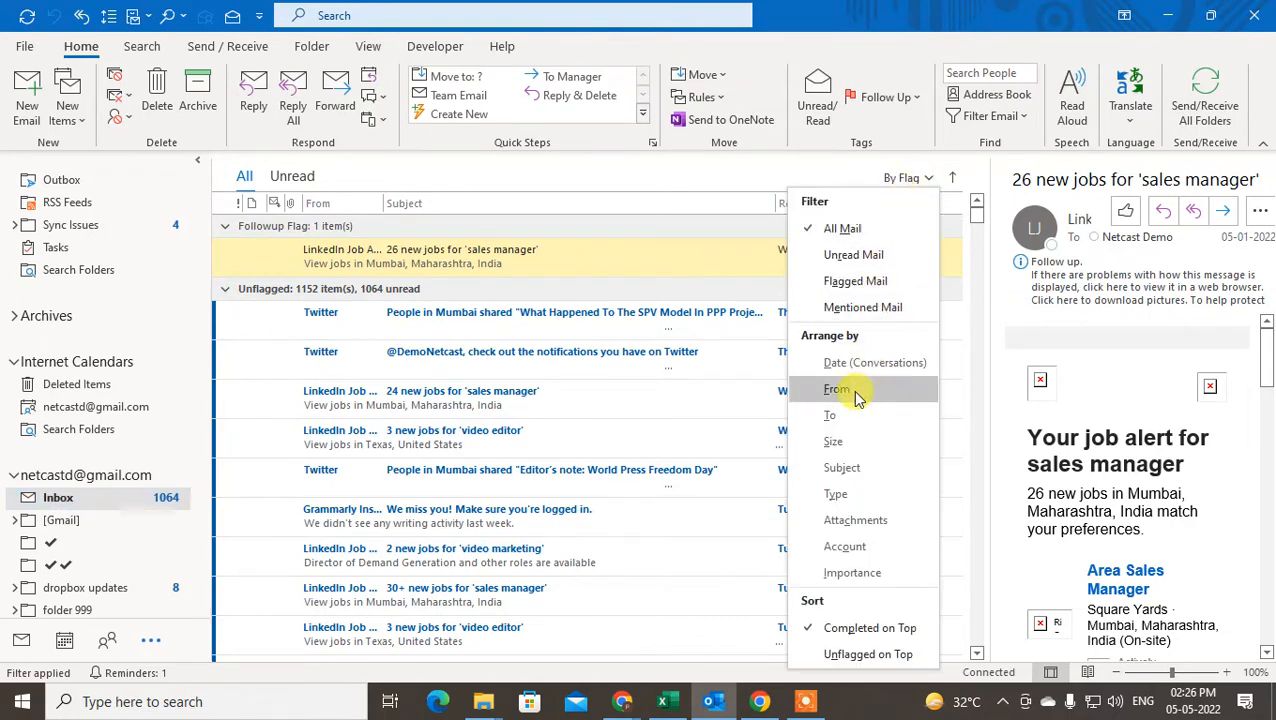
mouse_move(940, 595)
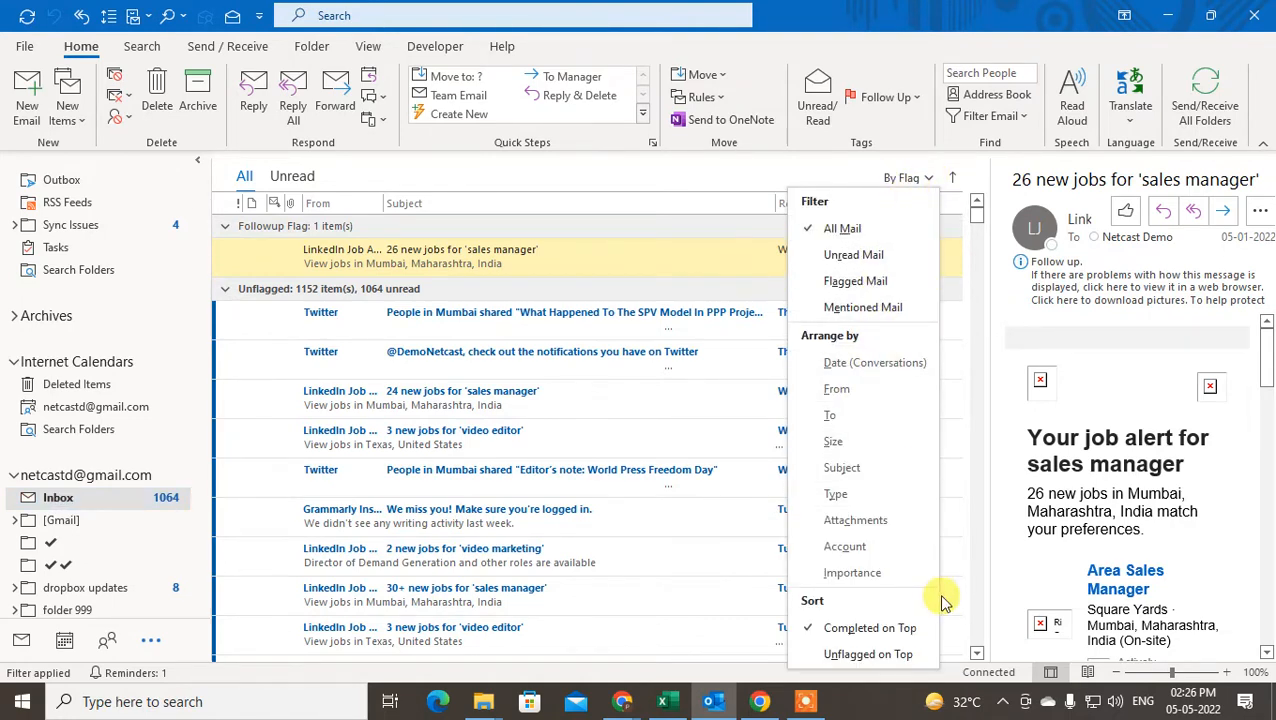
mouse_move(855, 281)
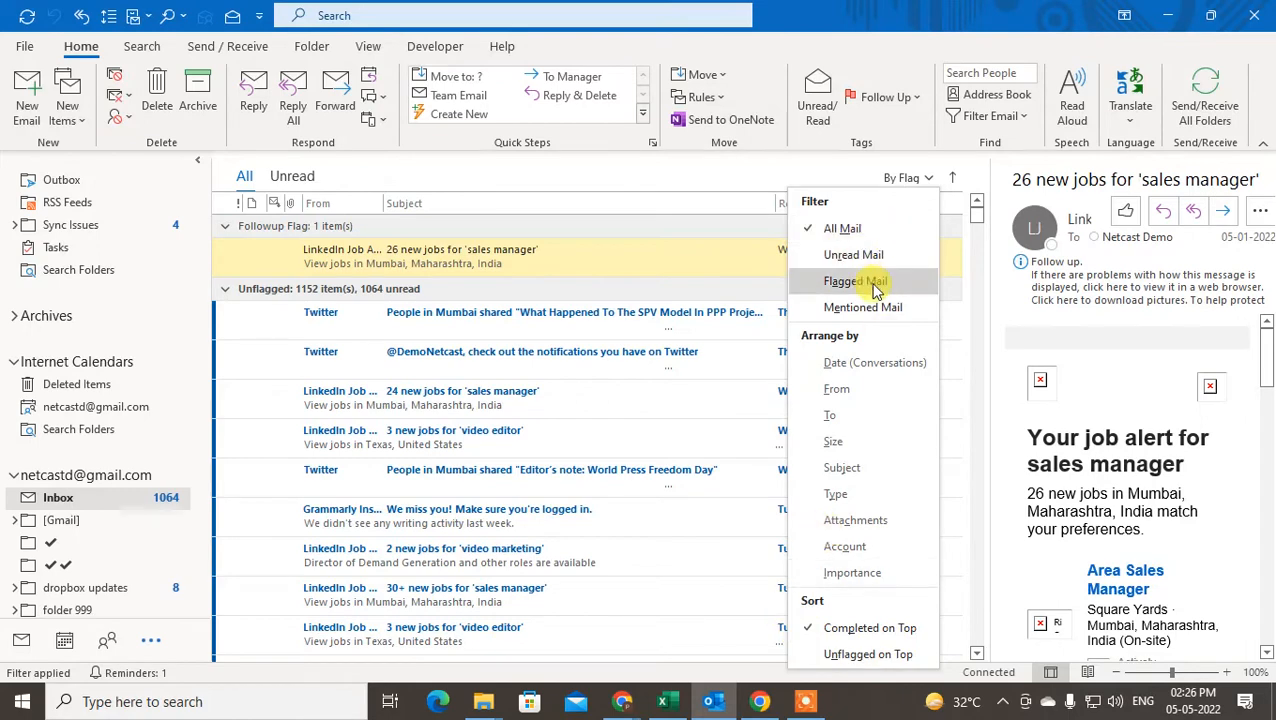
left_click(855, 281)
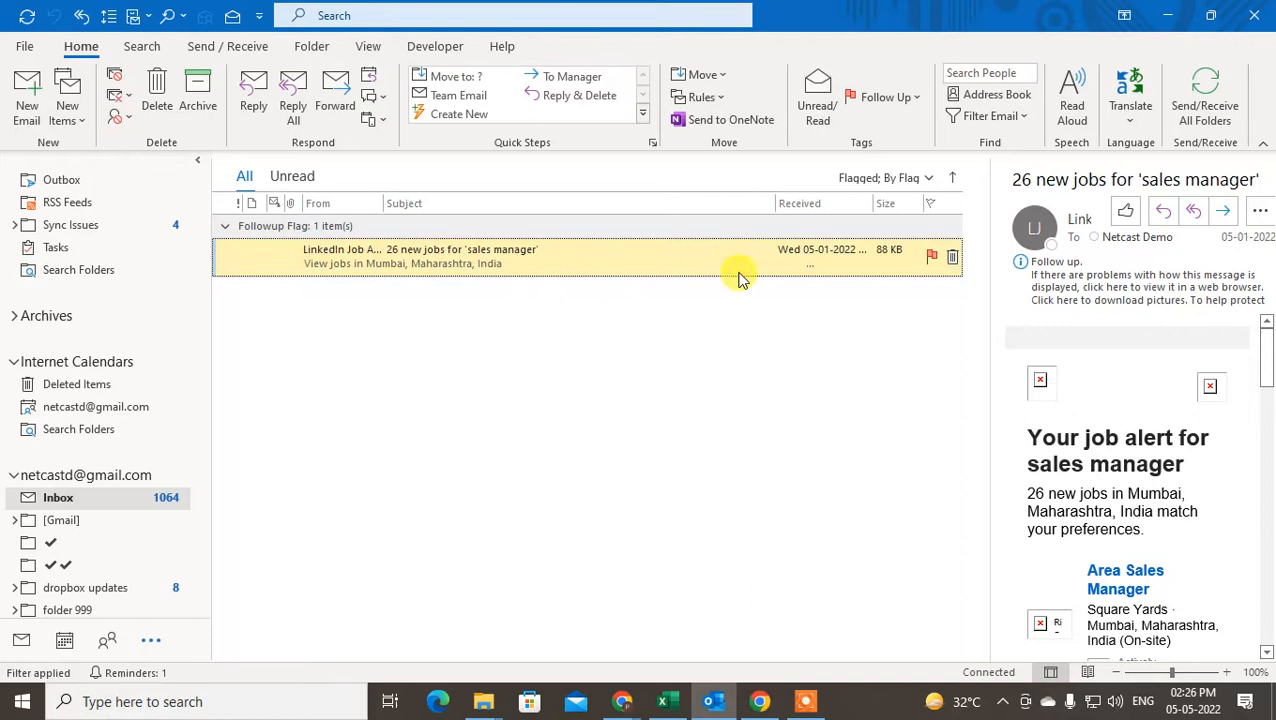
mouse_move(808, 283)
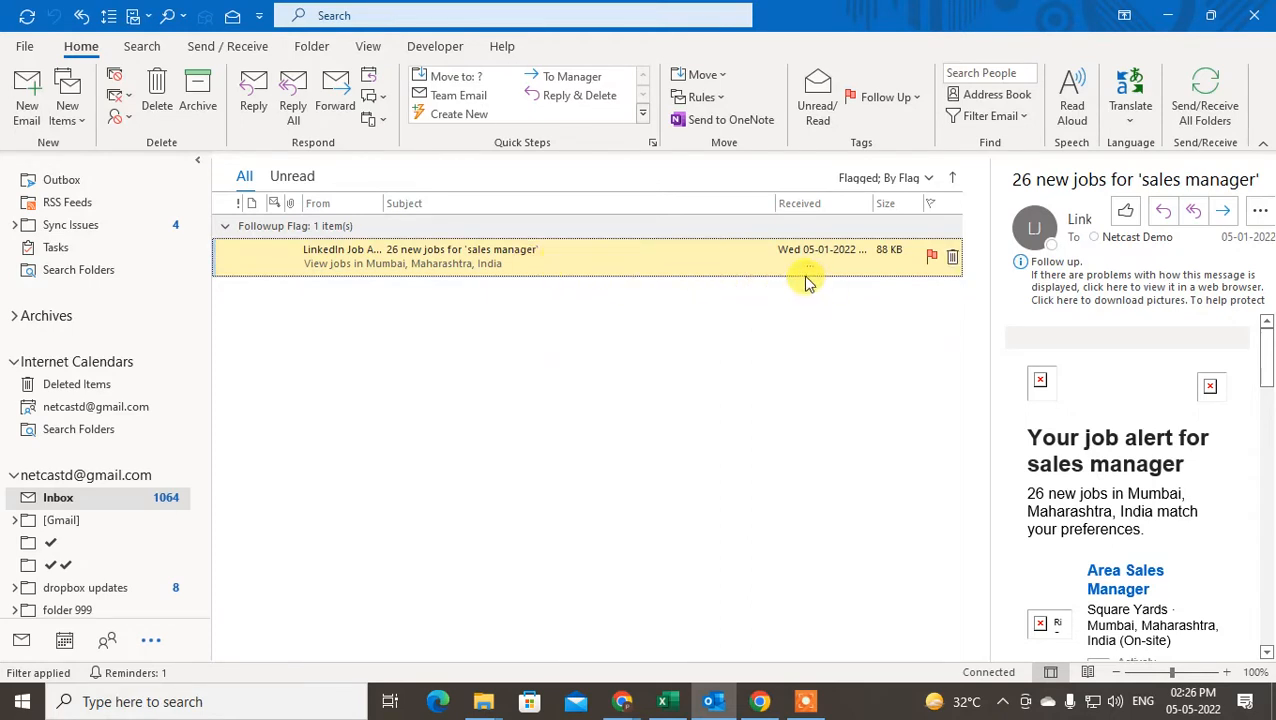
mouse_move(870, 213)
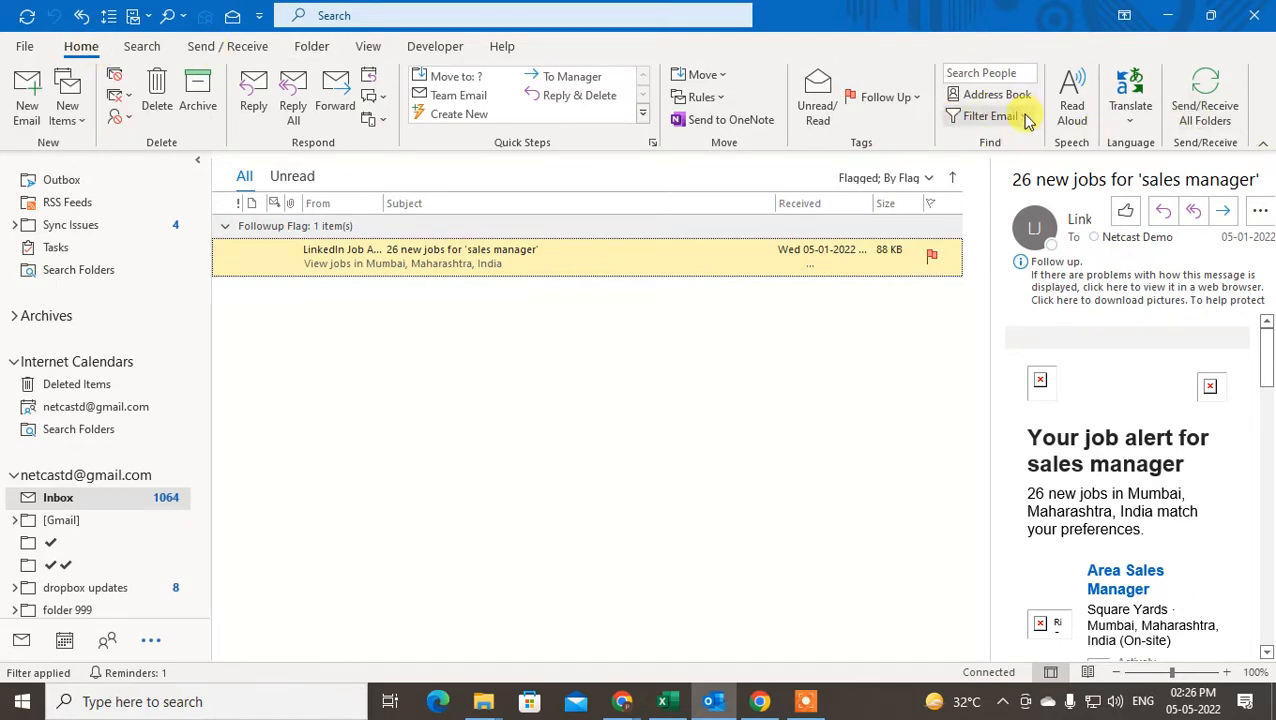
Step: Apply the Flagged email filter, which finds two LinkedIn alerts across the mailbox
left_click(989, 115)
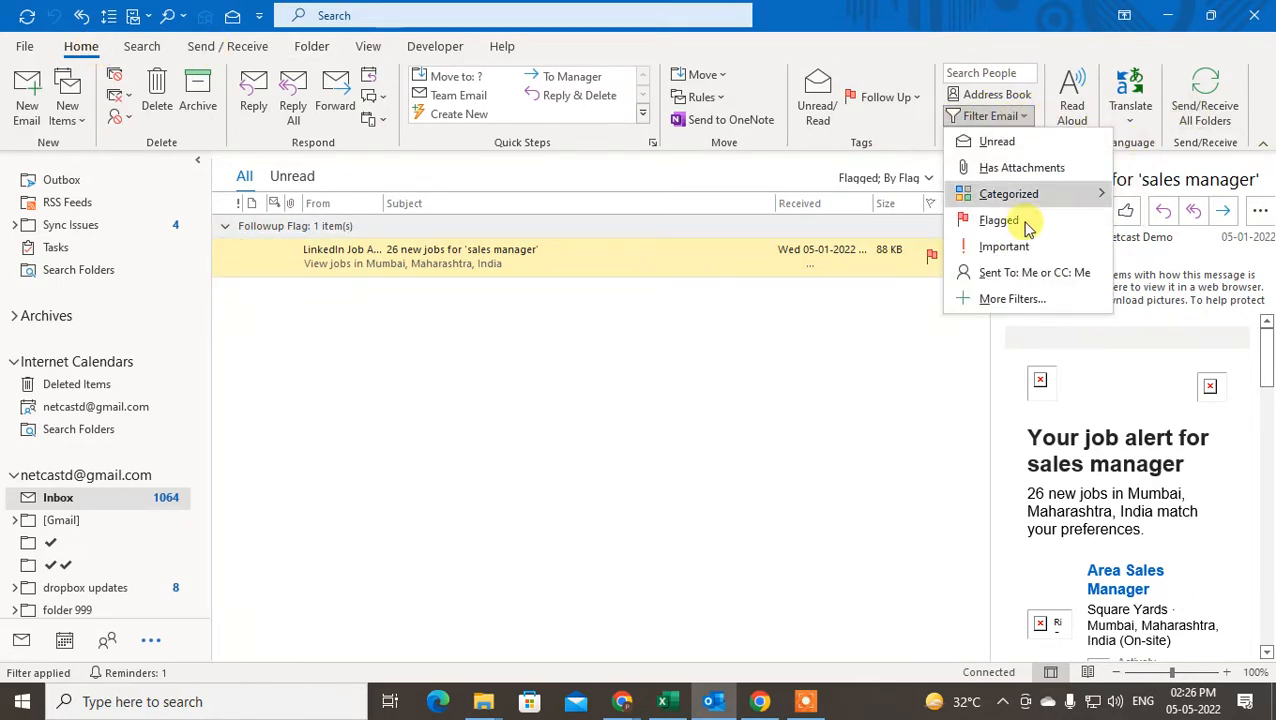
left_click(998, 220)
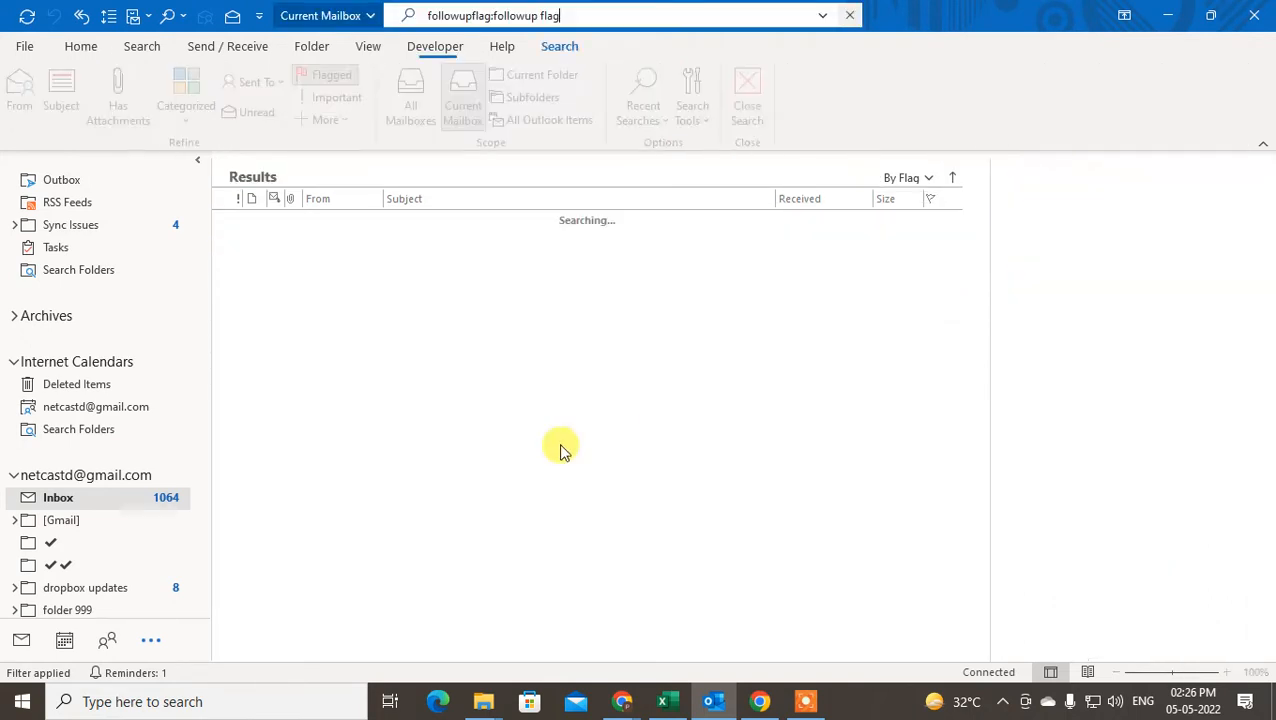
left_click(823, 15)
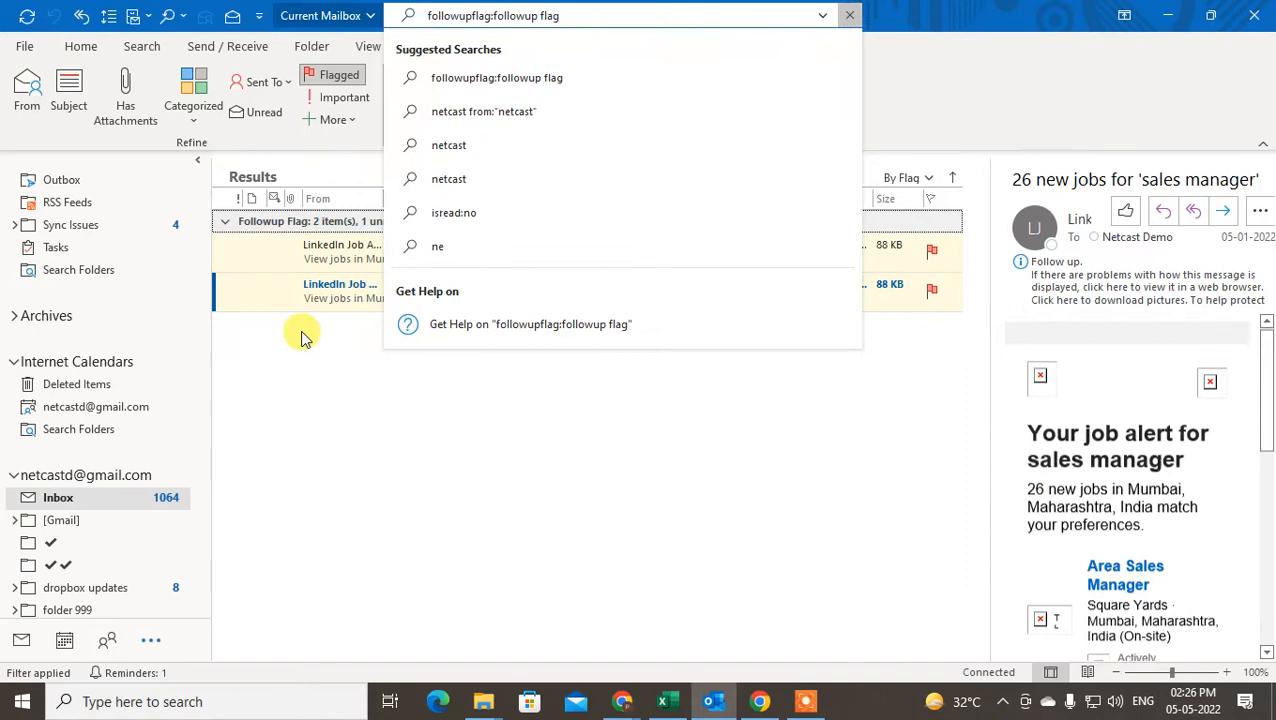
left_click(849, 15)
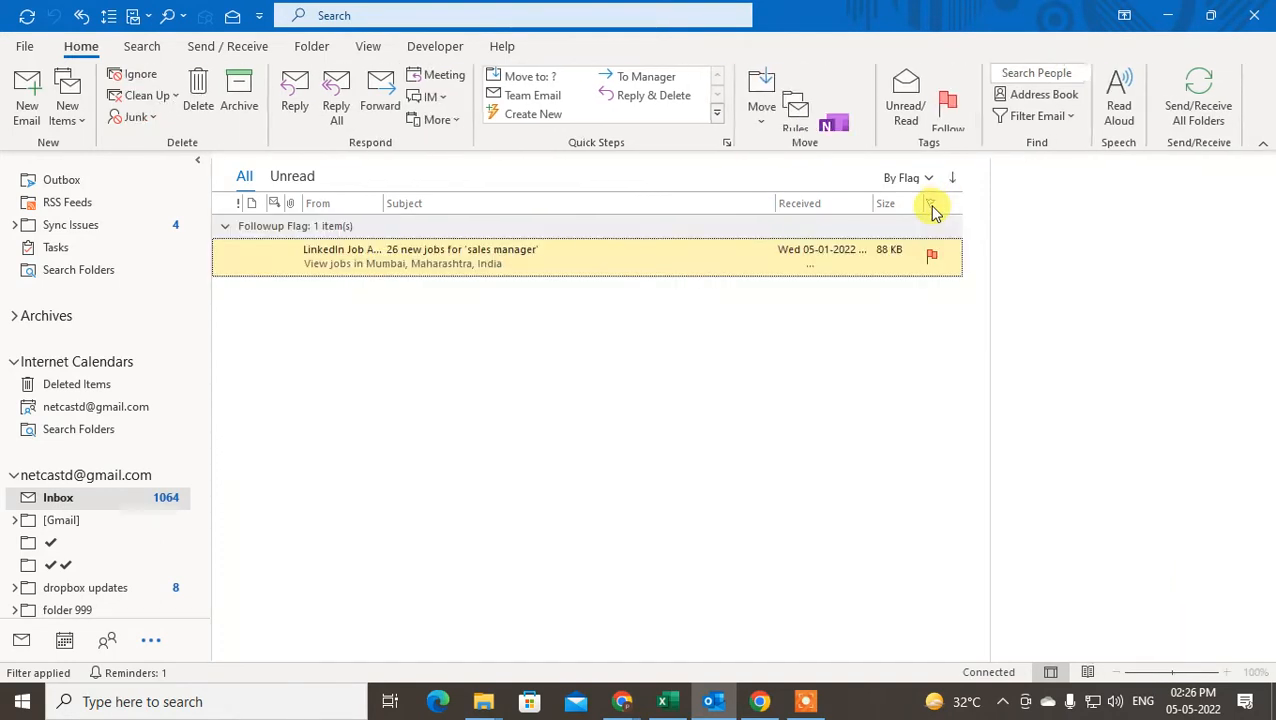
Step: Arrange the flagged messages by received date and open the LinkedIn job alert
left_click(929, 178)
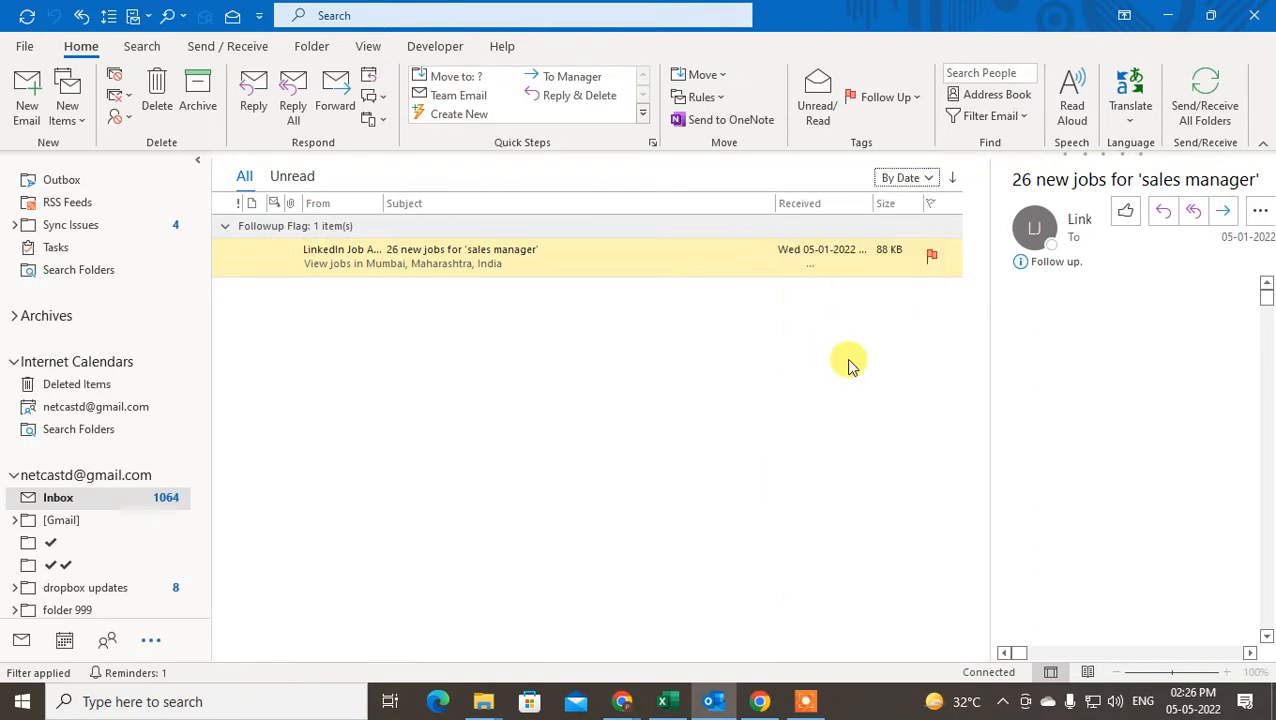
left_click(580, 256)
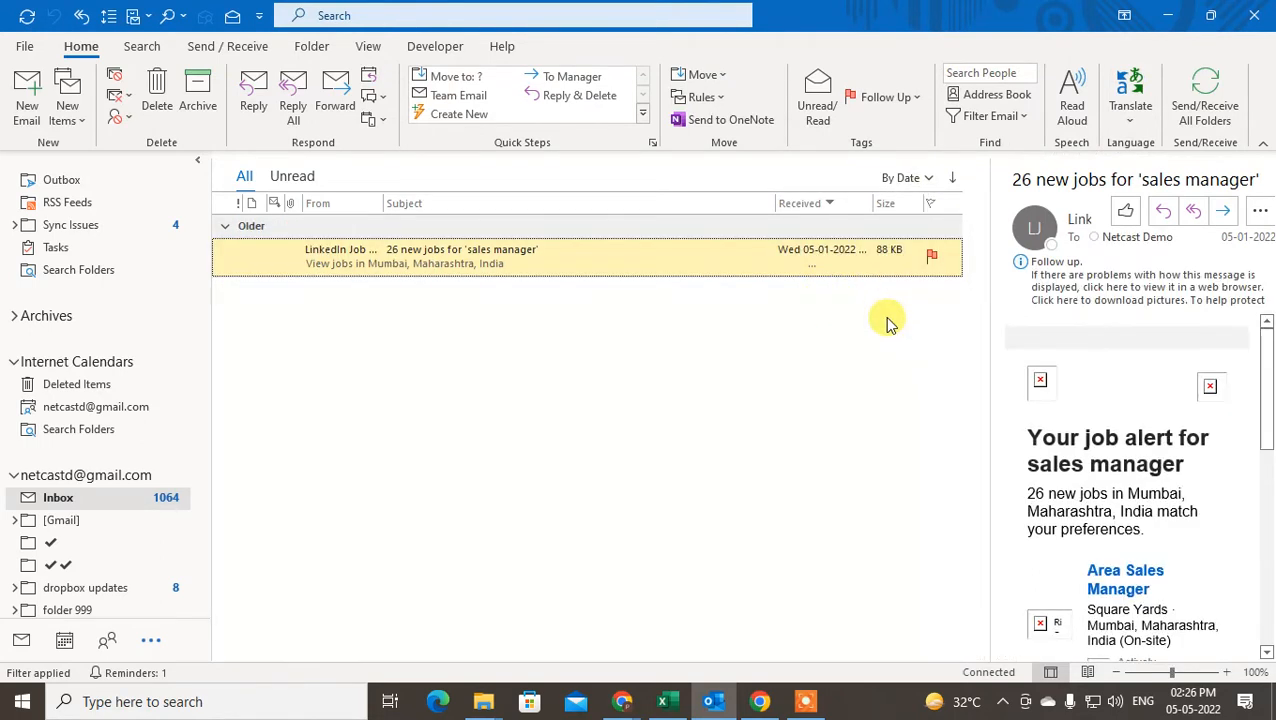
mouse_move(1045, 135)
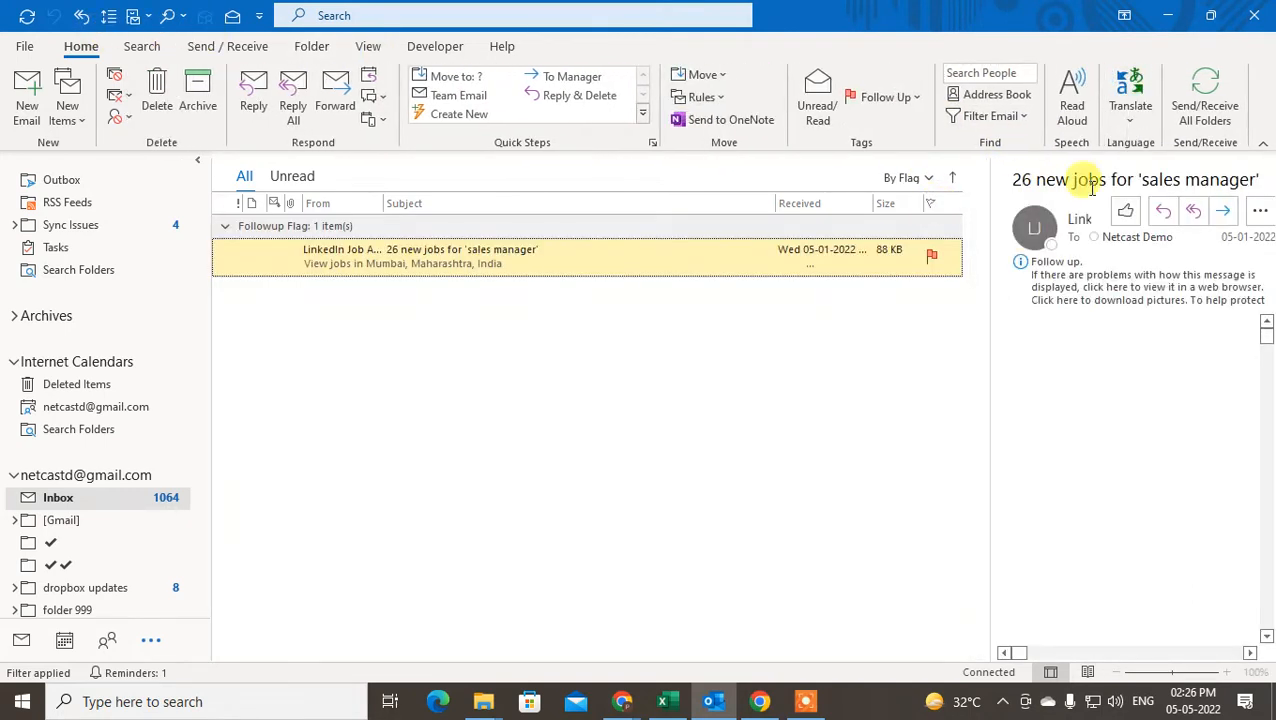
left_click(1147, 293)
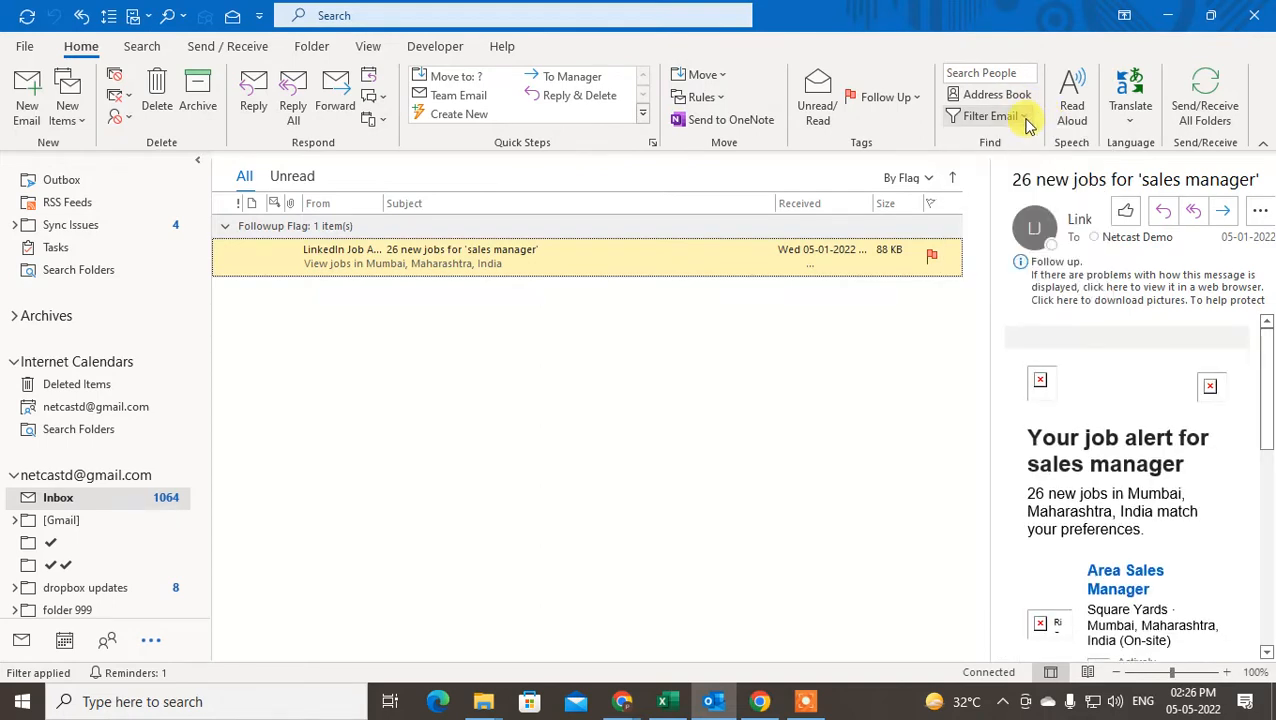
Step: Turn off the Flagged filter so 1,152 unflagged messages list below the alert
left_click(990, 115)
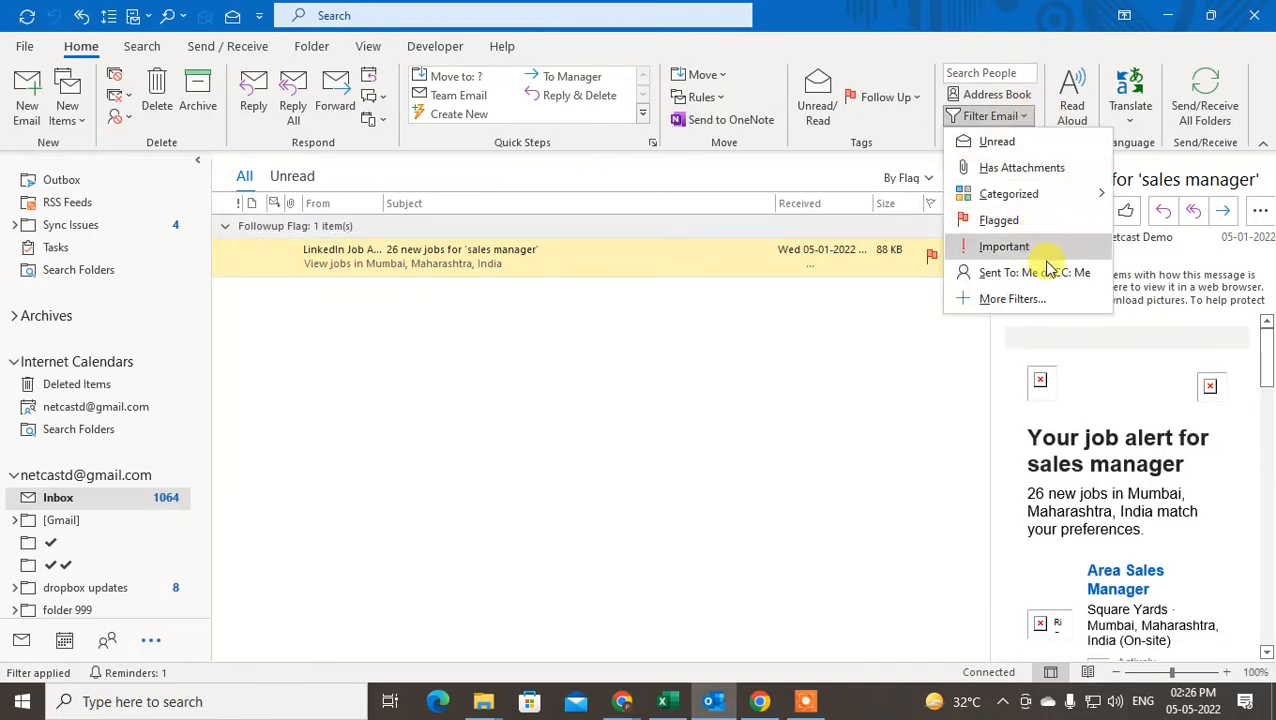
left_click(640, 320)
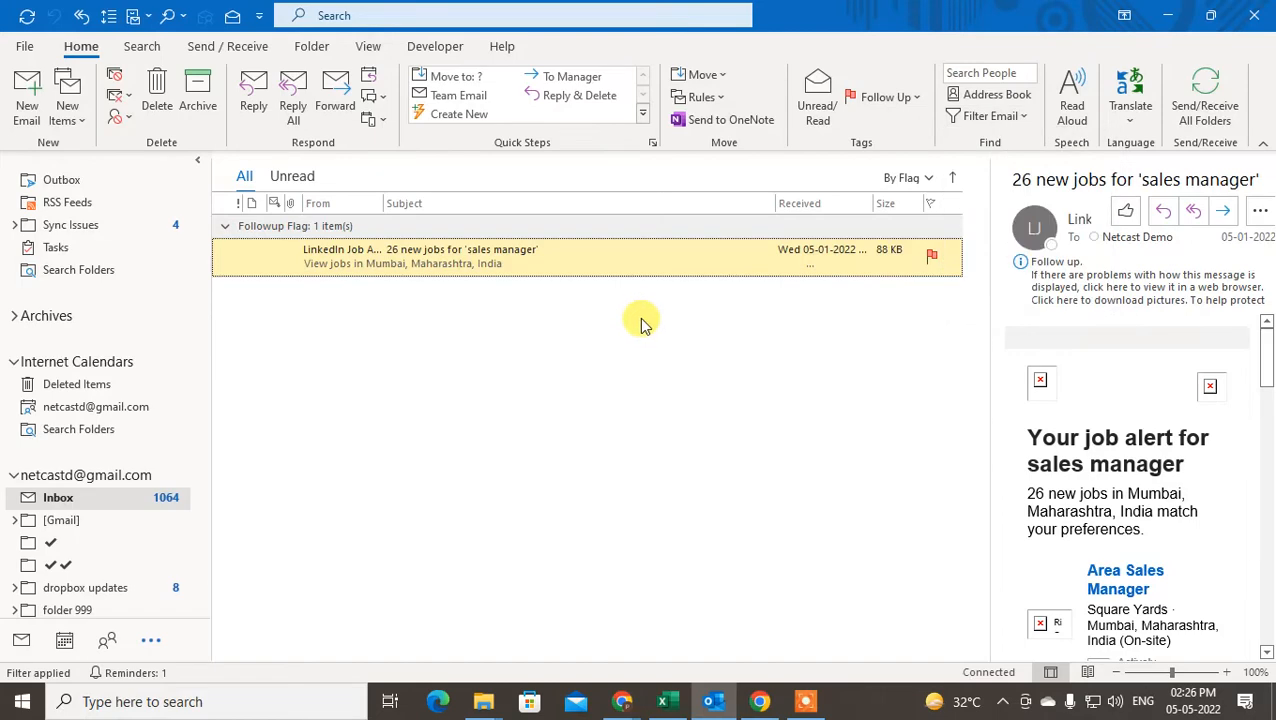
left_click(58, 497)
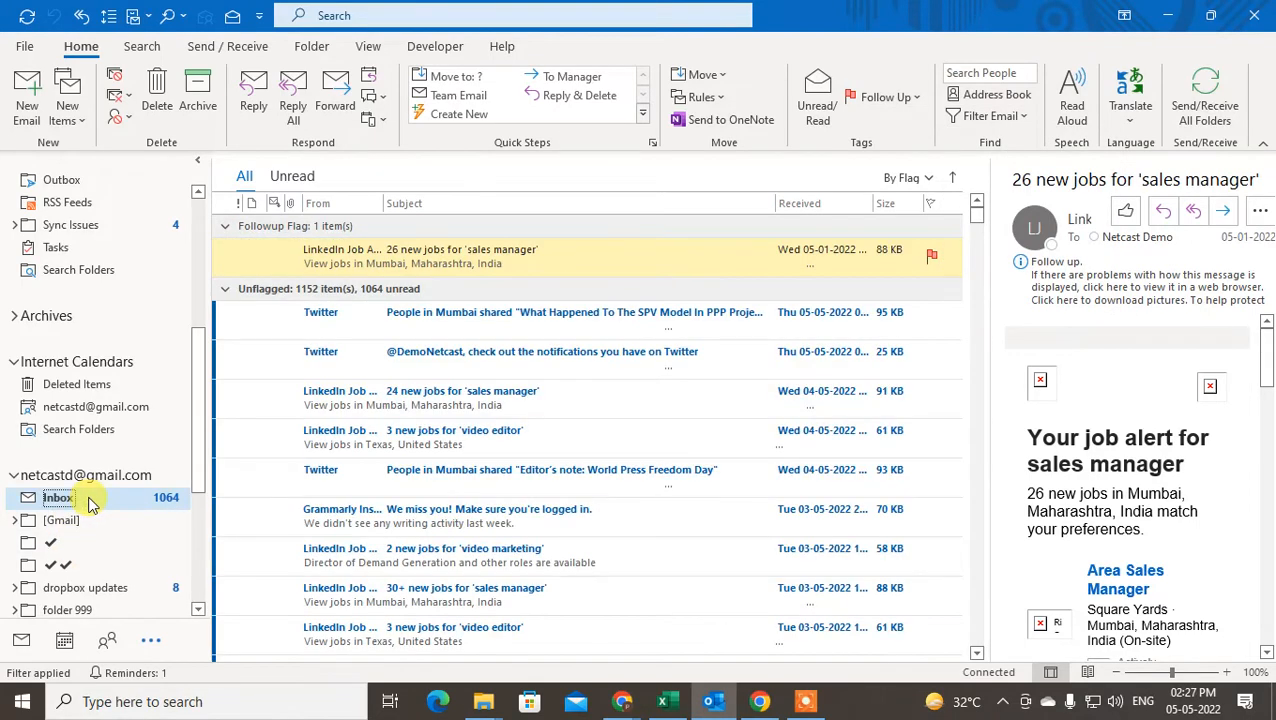
left_click(951, 177)
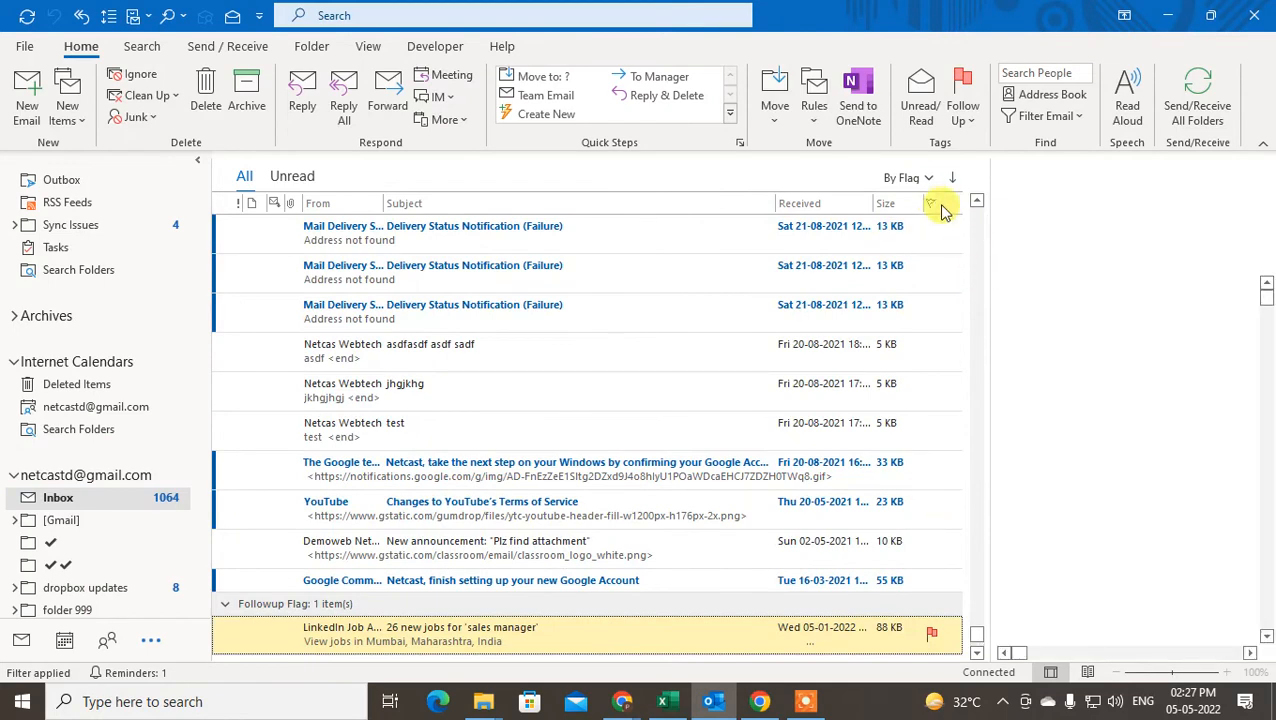
left_click(951, 177)
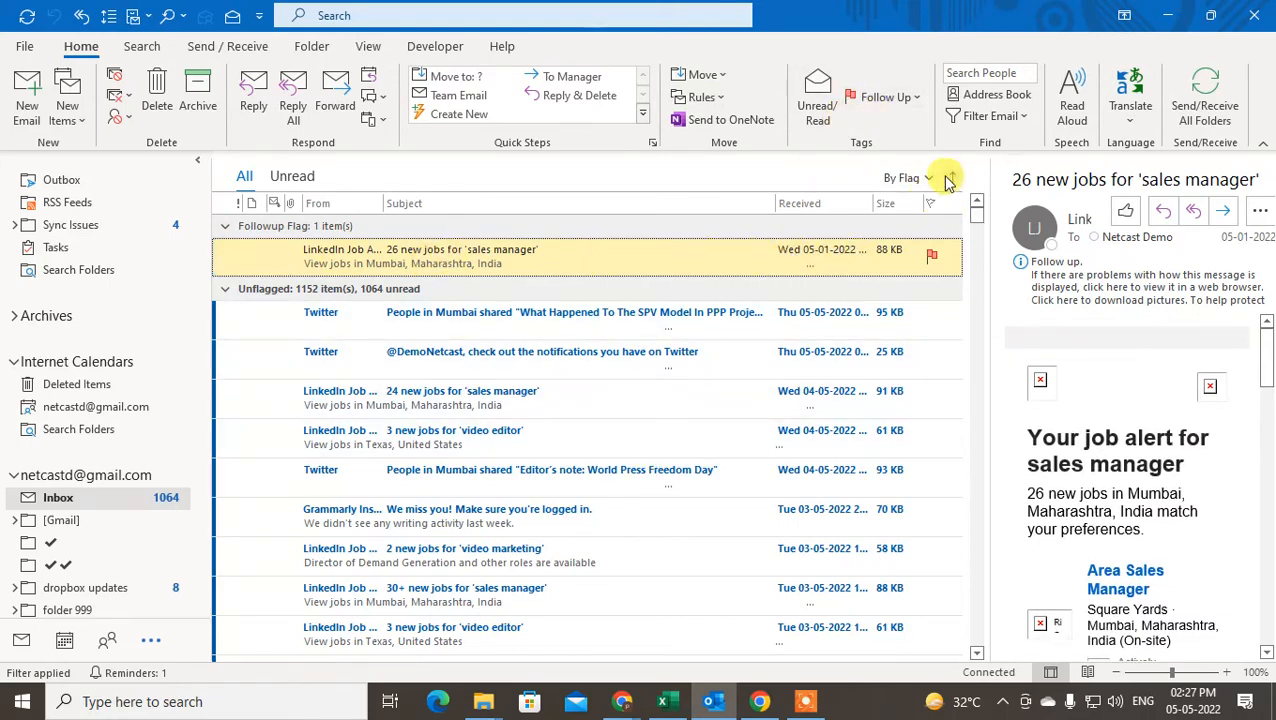
left_click(929, 177)
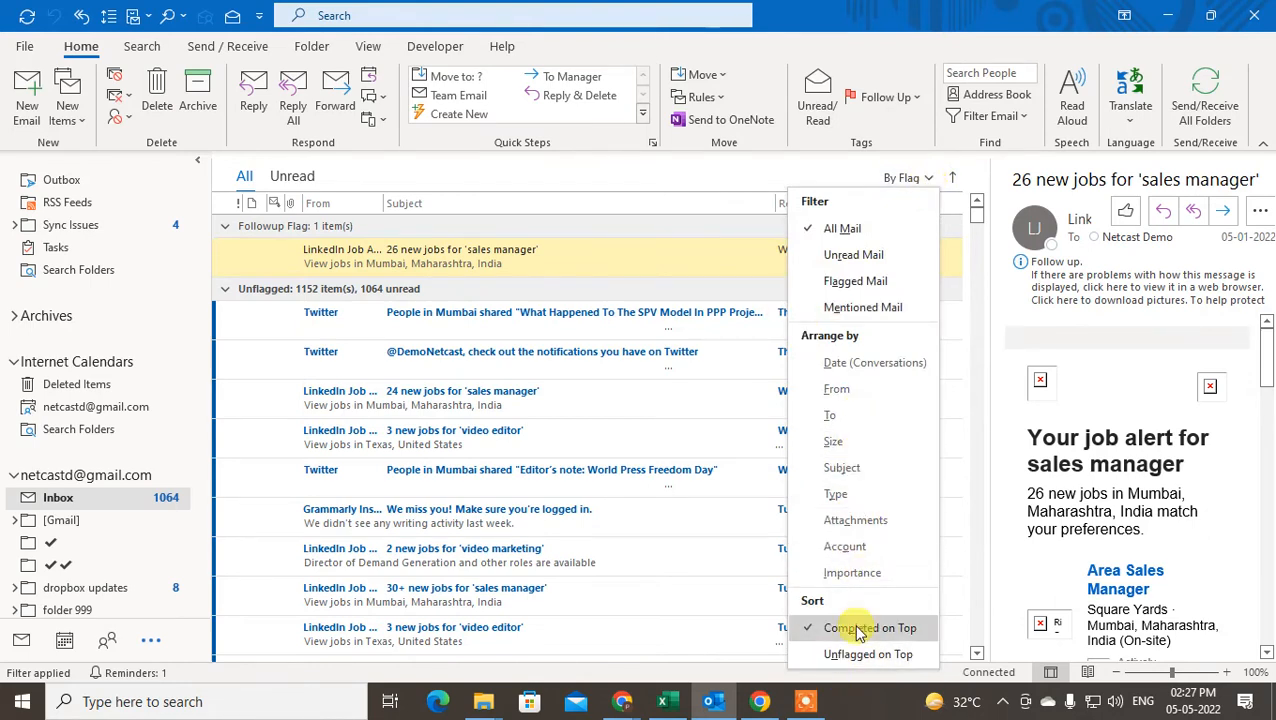
mouse_move(884, 281)
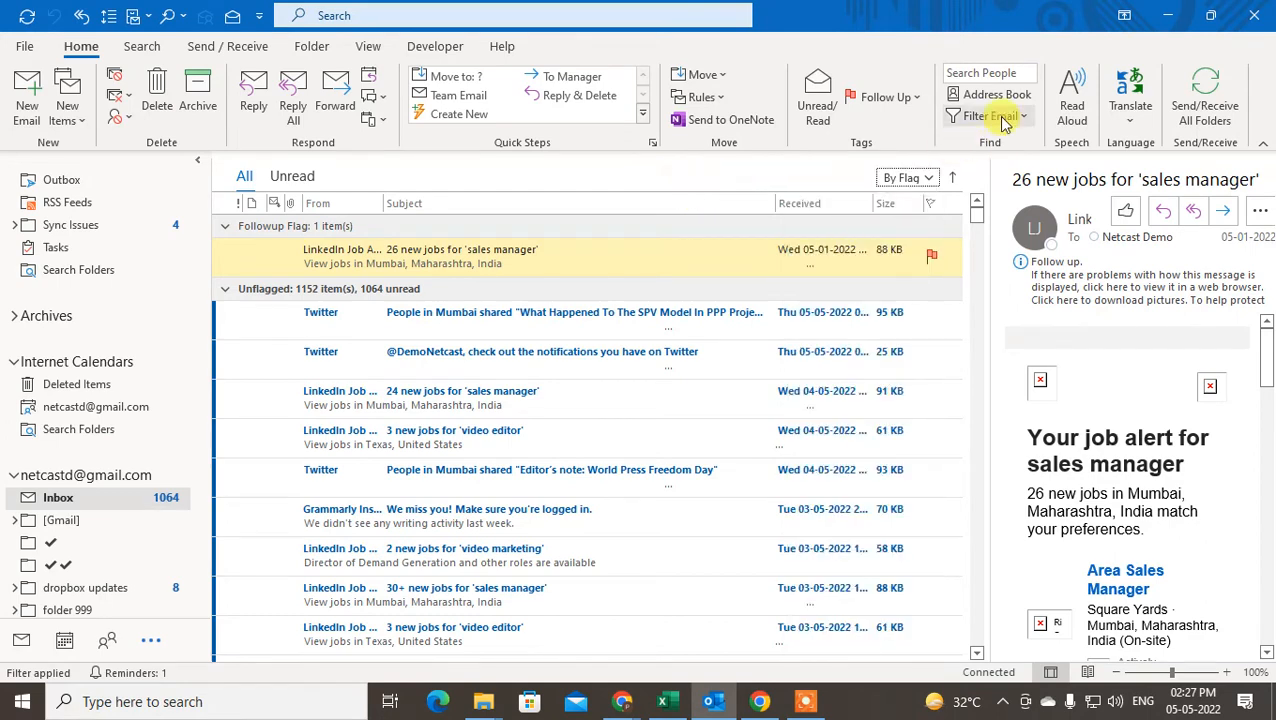
left_click(988, 115)
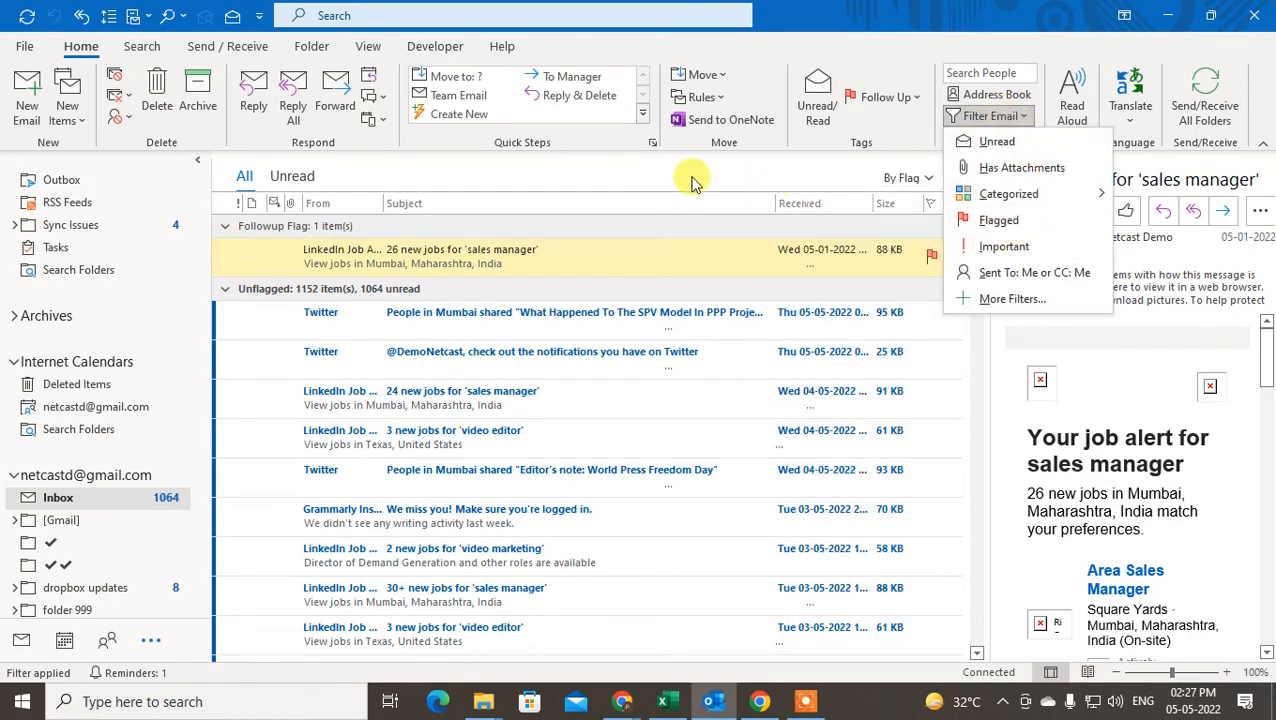
left_click(425, 256)
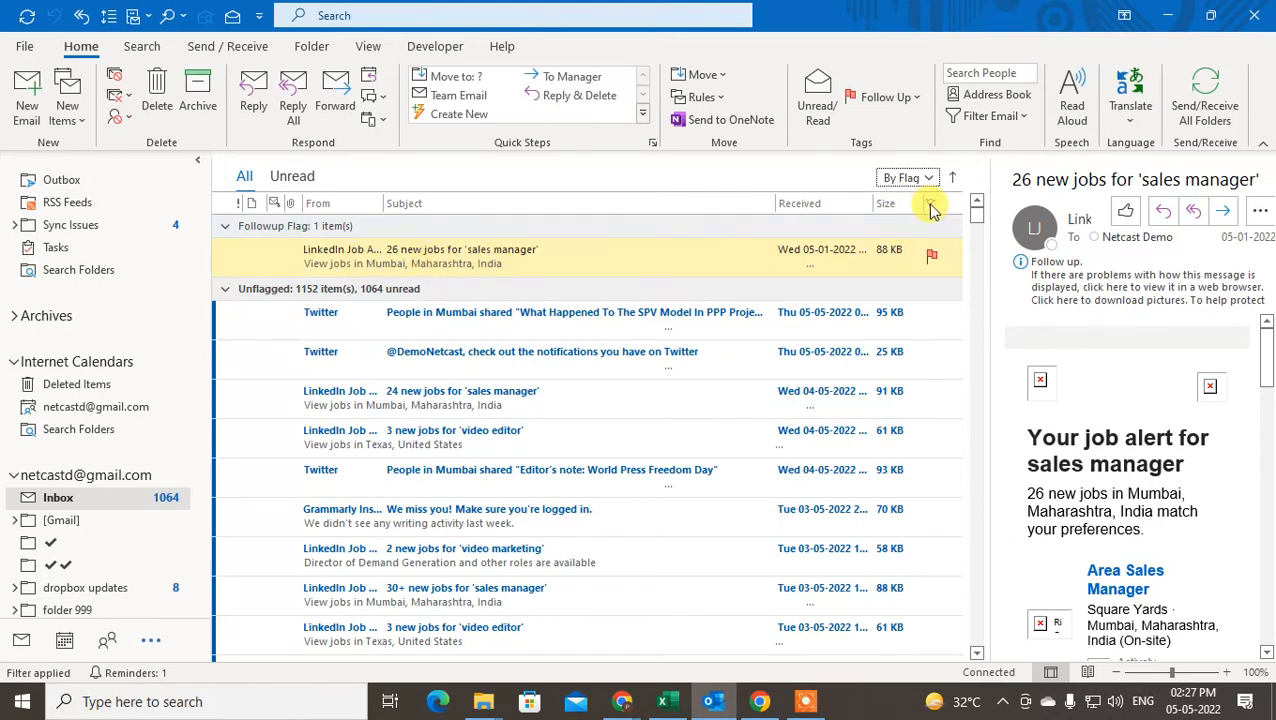
mouse_move(593, 275)
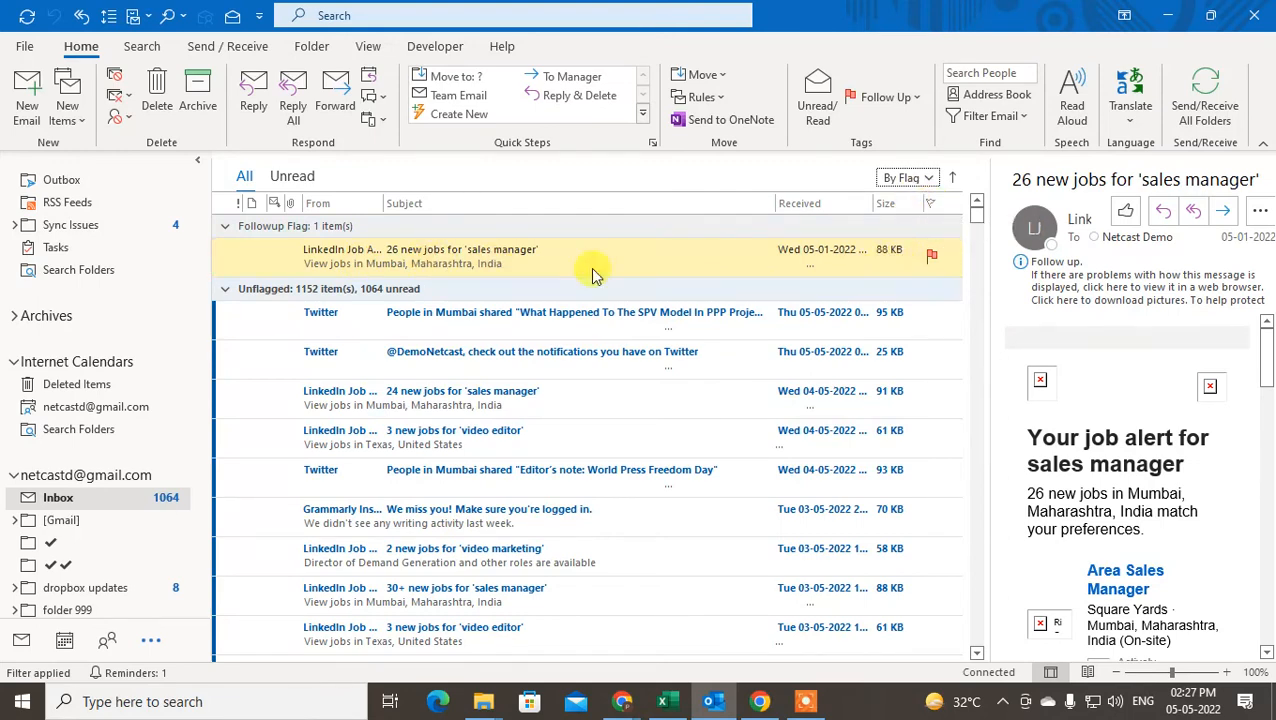
mouse_move(638, 318)
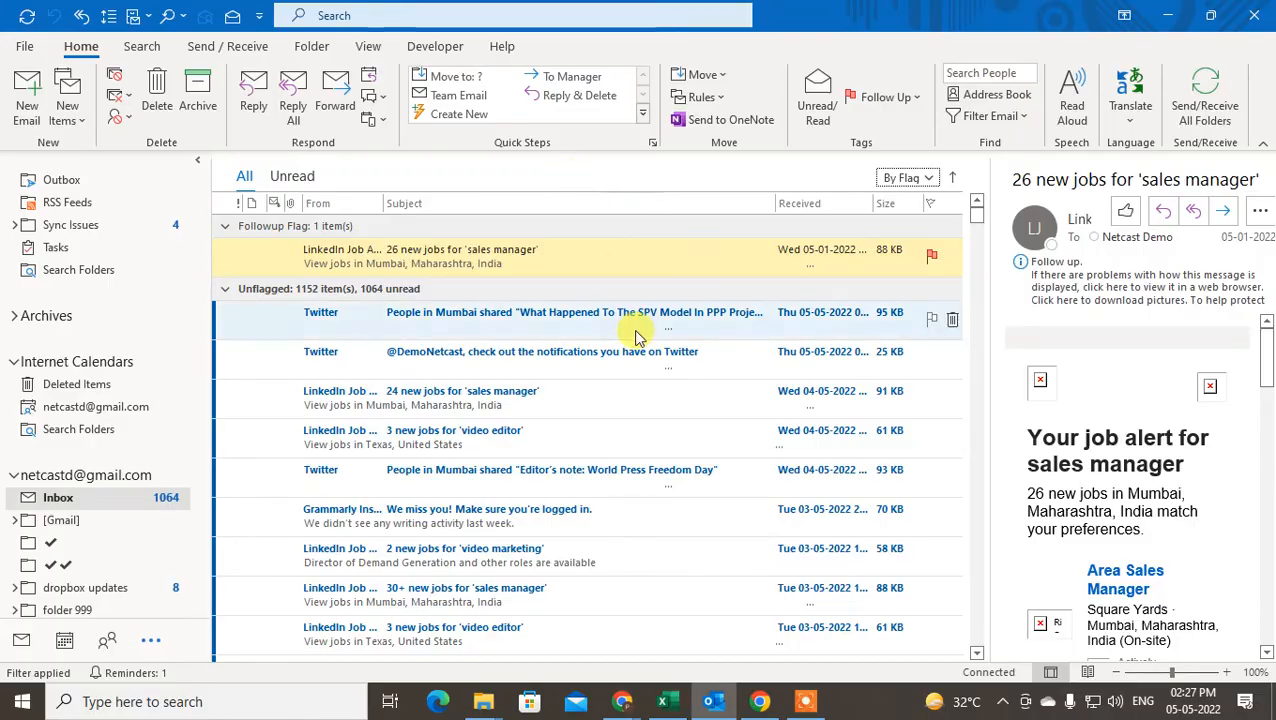